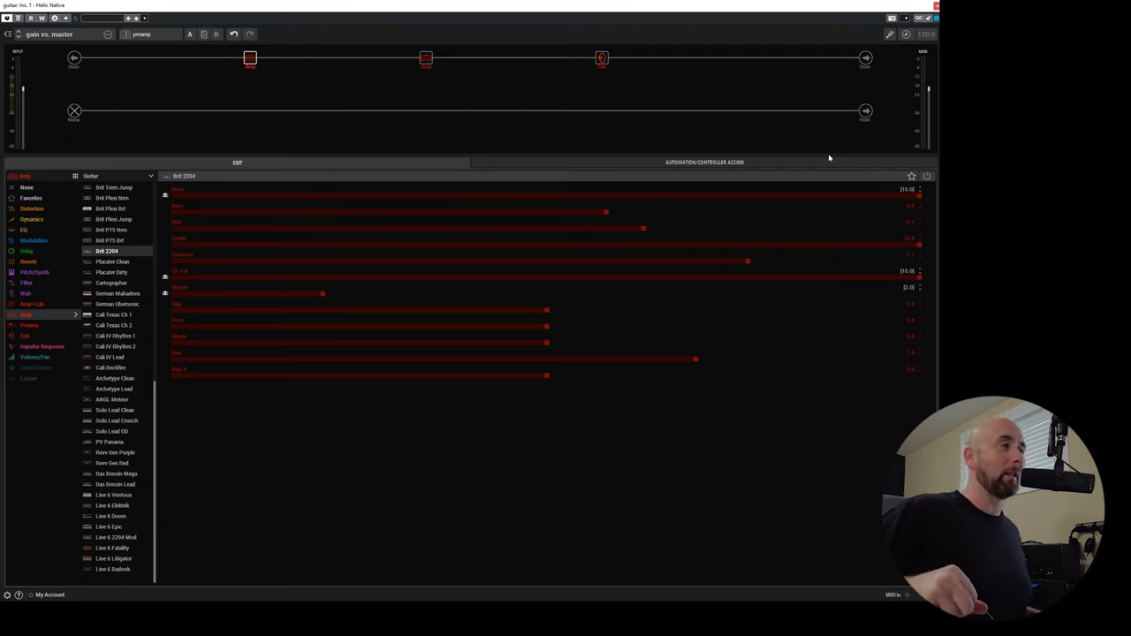
mouse_move(366, 147)
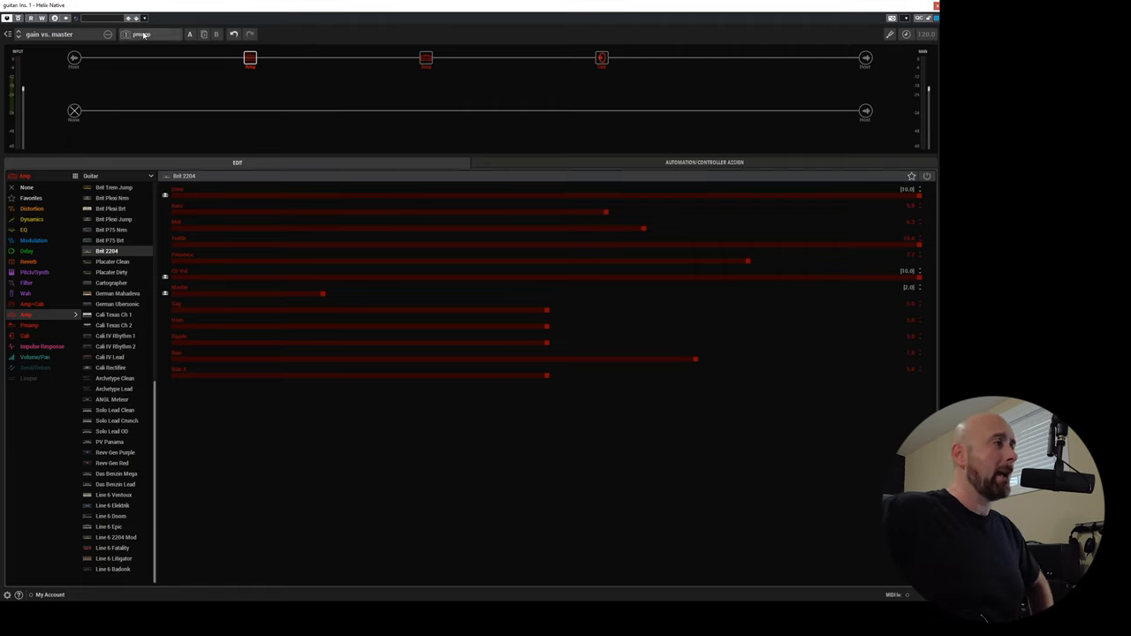
Recall the Placater Dirty preamp snapshot with its drive pushed high
click(156, 37)
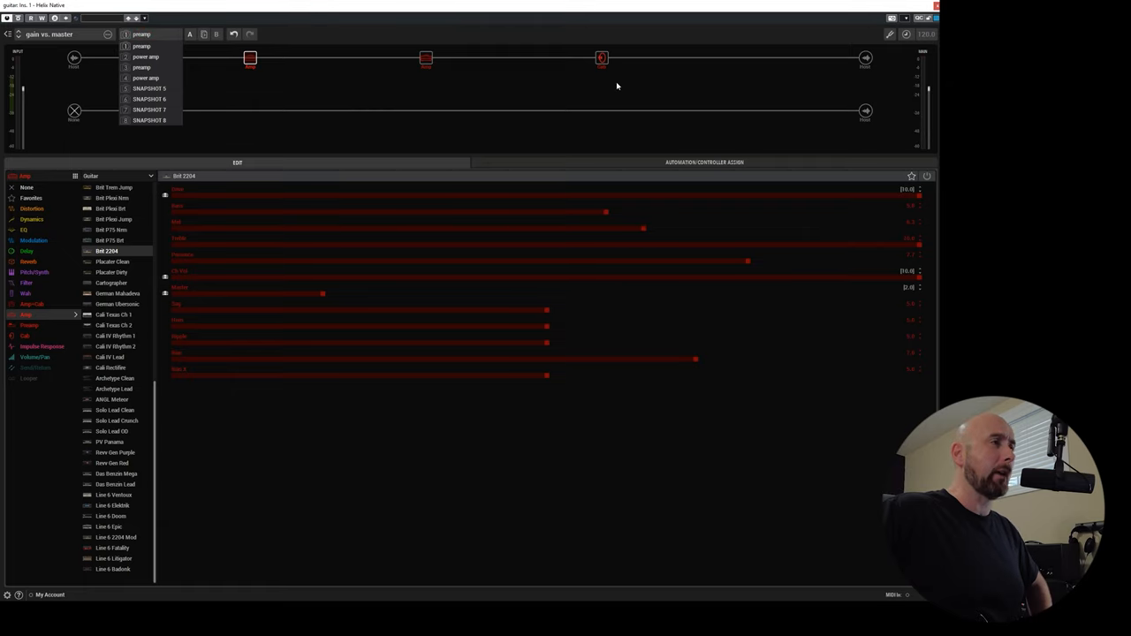
click(597, 60)
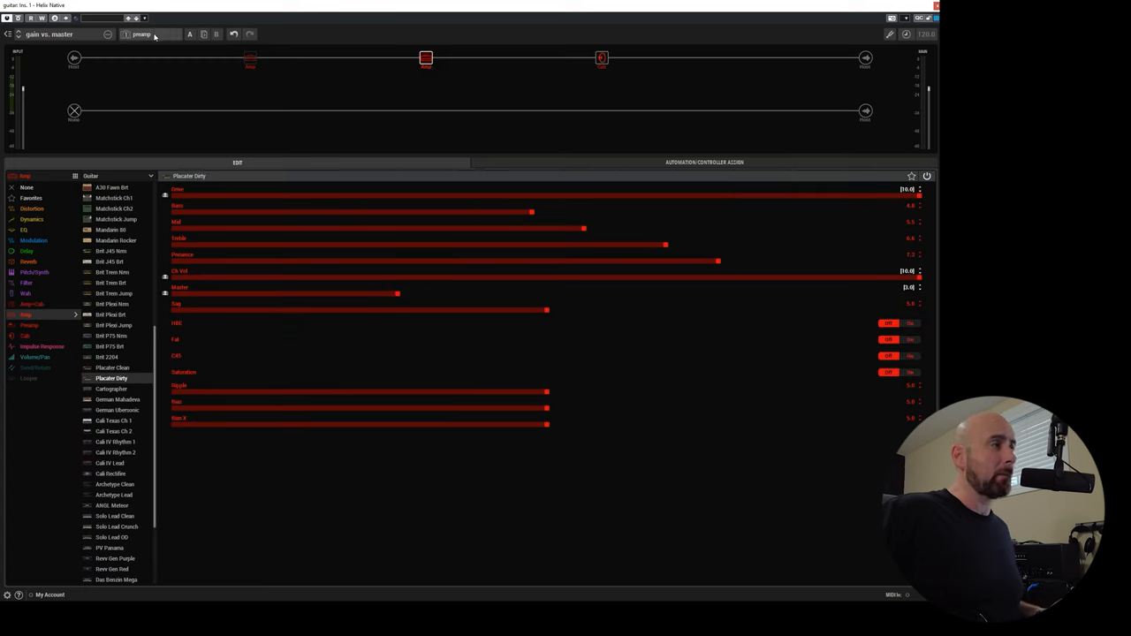
Switch to the Placater Dirty power-amp snapshot with drive low and master near maximum
click(141, 37)
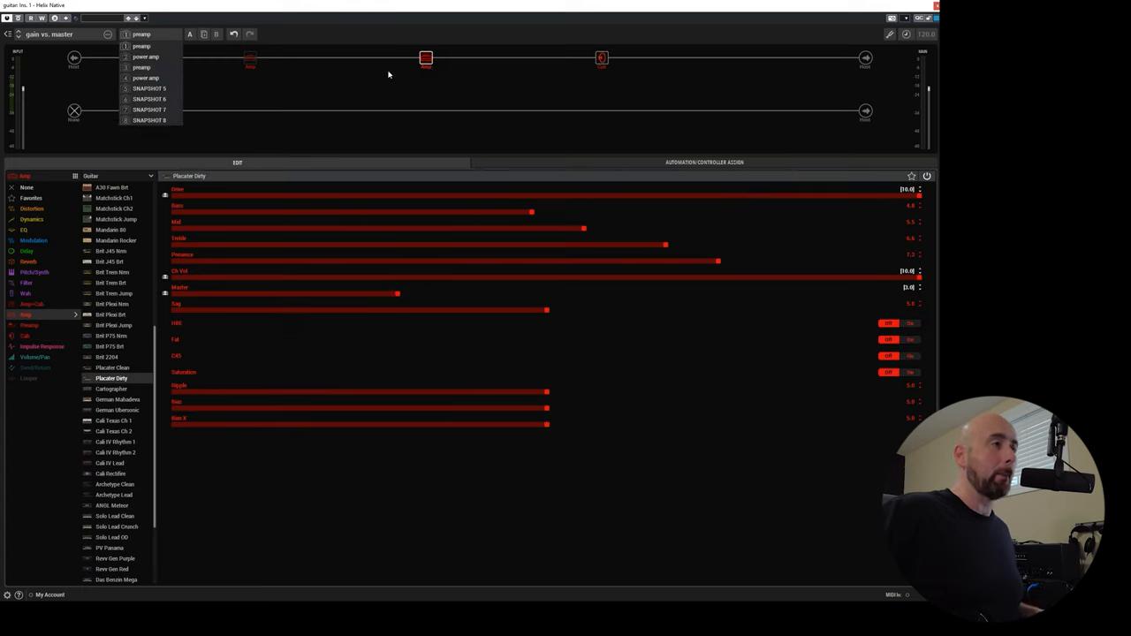
click(145, 46)
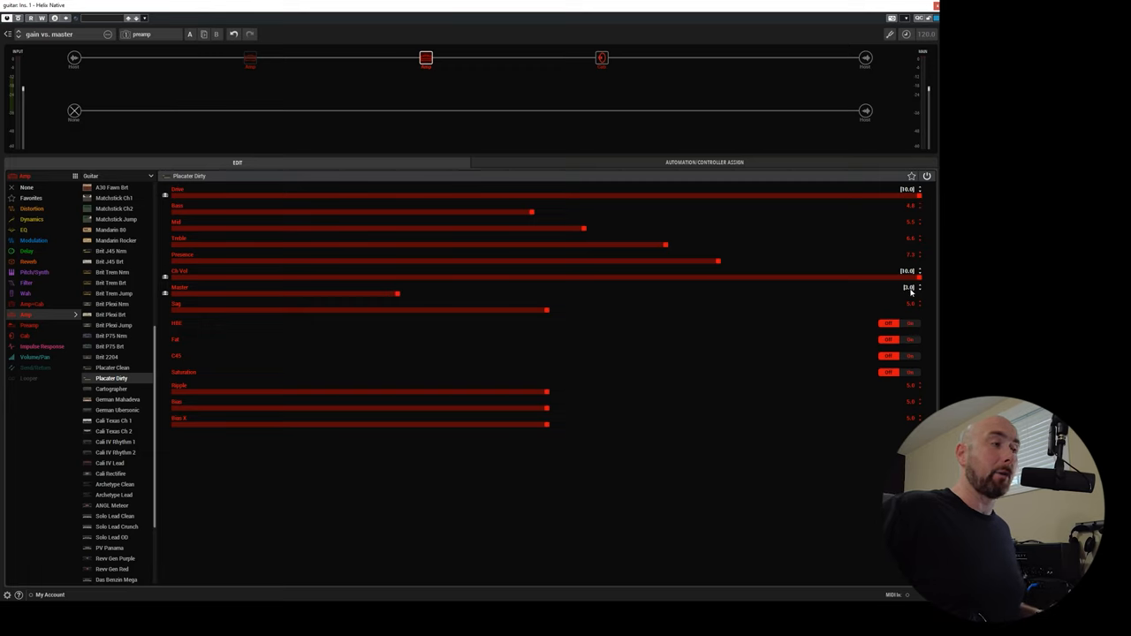
click(140, 36)
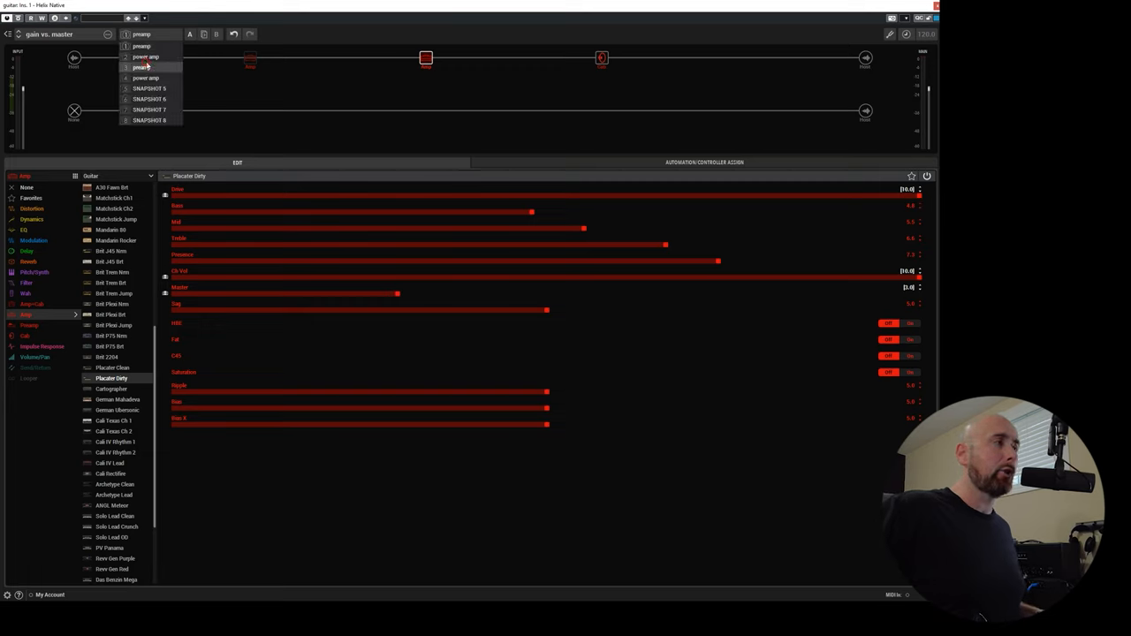
click(141, 55)
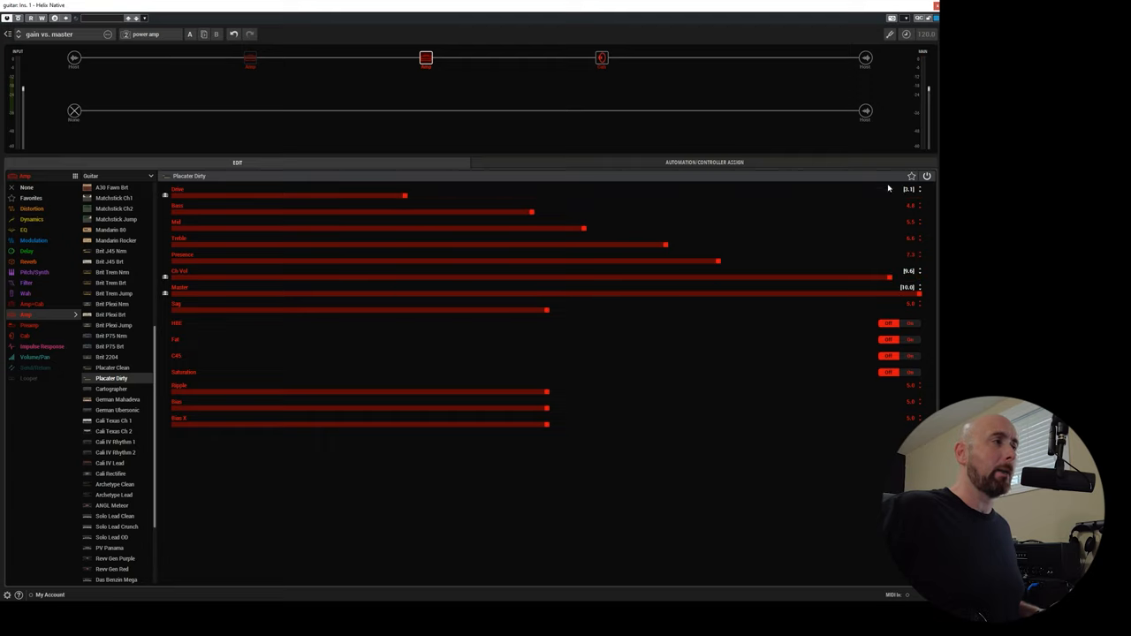
mouse_move(428, 198)
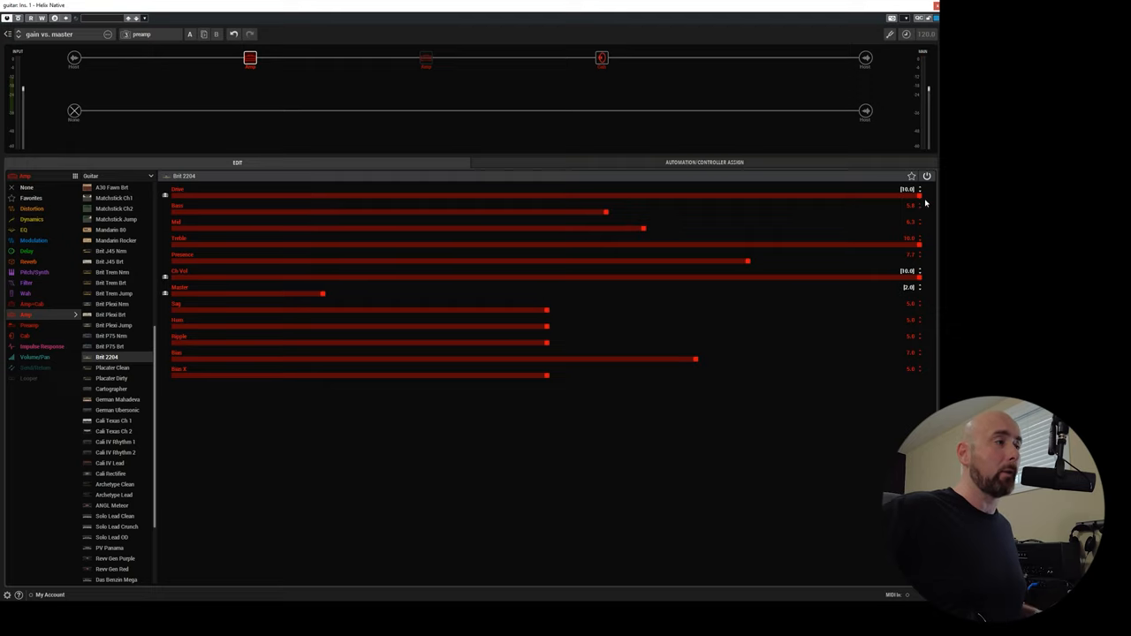
Return to the Placater Dirty preamp snapshot with drive high and master lower
click(142, 39)
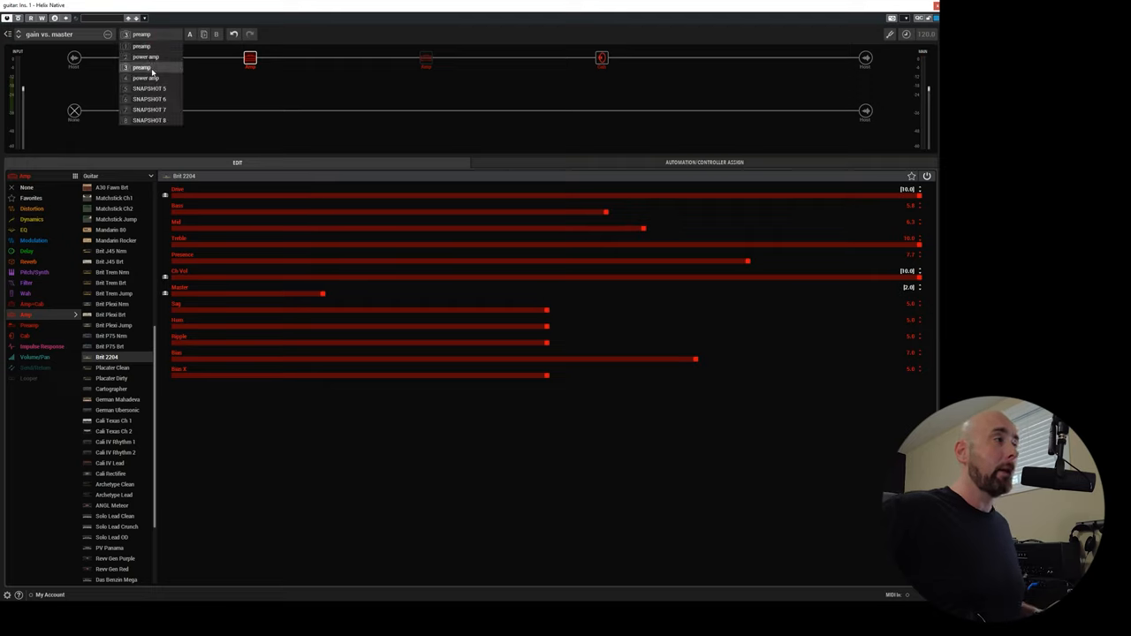
click(137, 77)
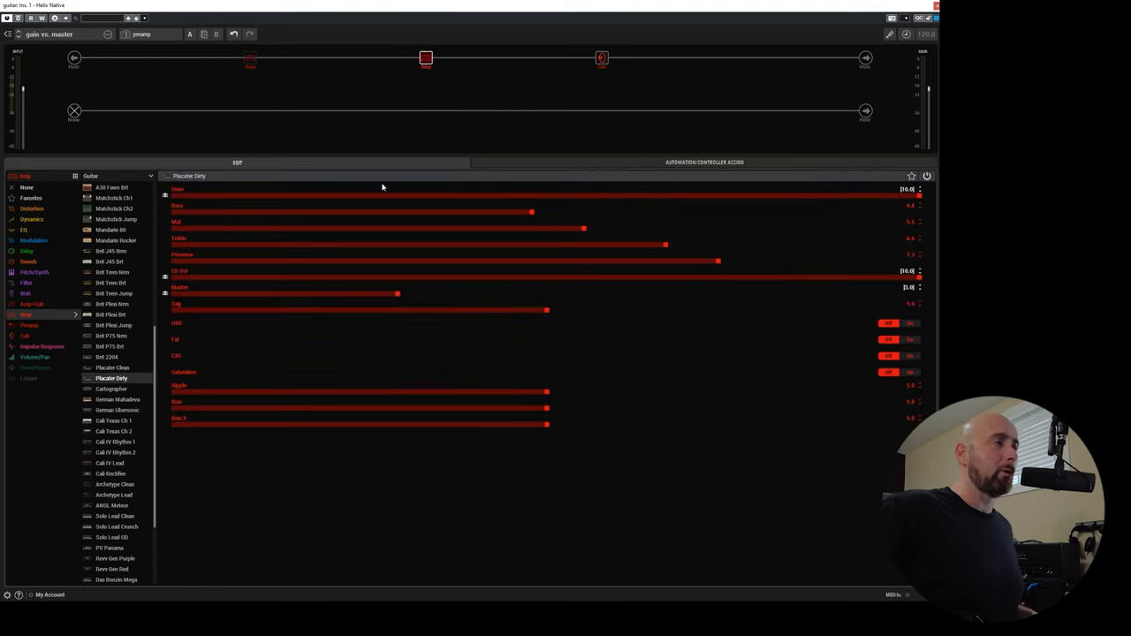
mouse_move(513, 292)
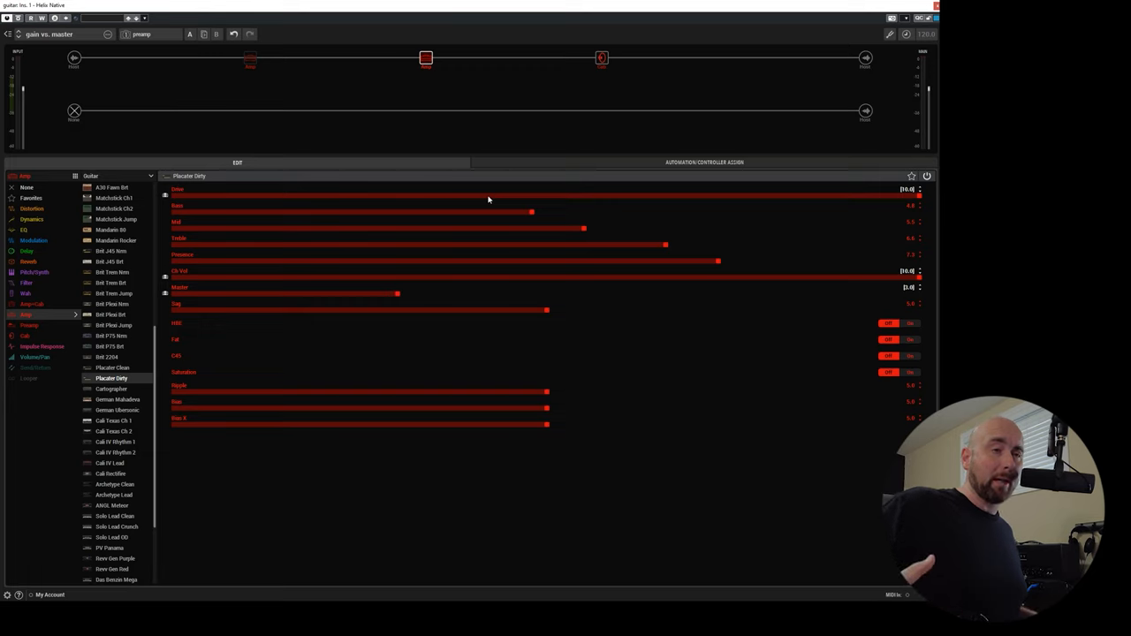
mouse_move(660, 175)
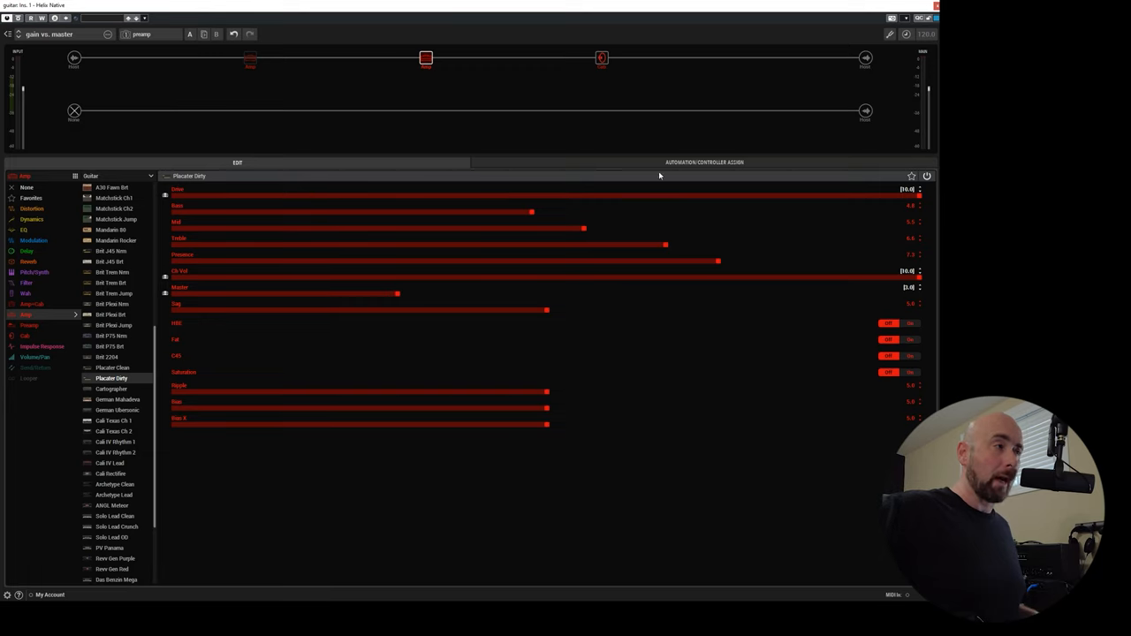
mouse_move(852, 188)
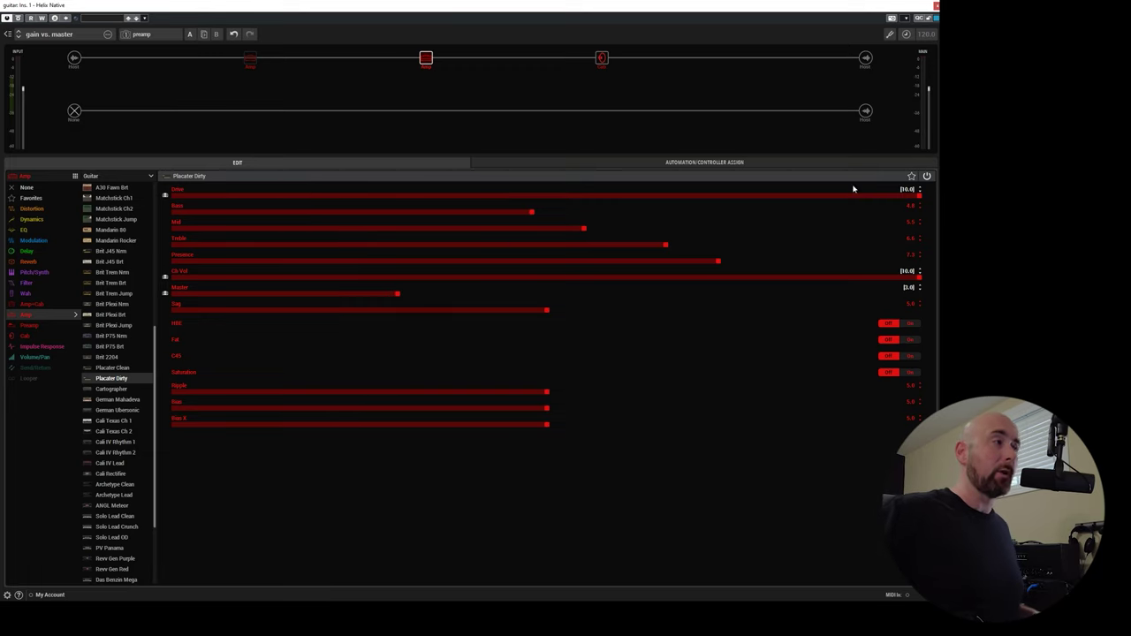
mouse_move(183, 234)
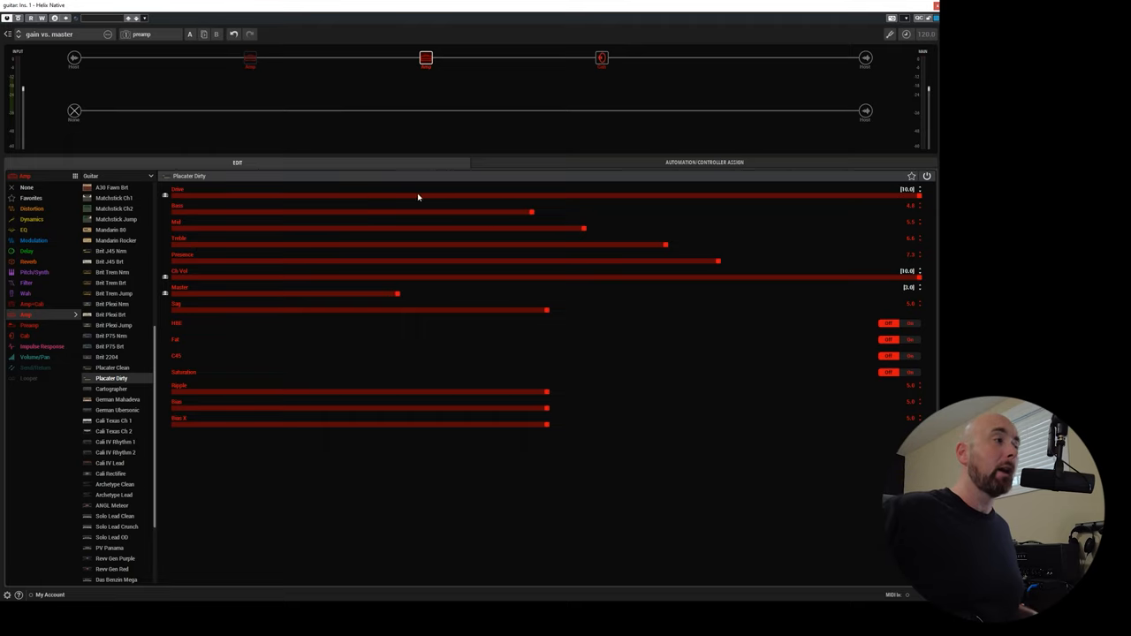
mouse_move(328, 223)
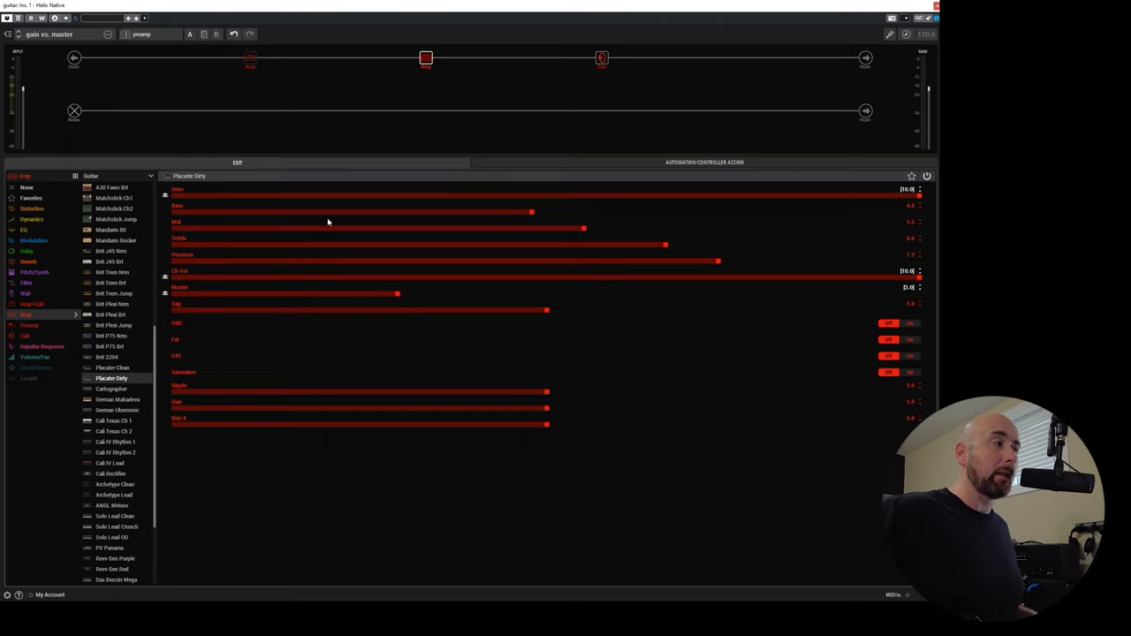
mouse_move(287, 265)
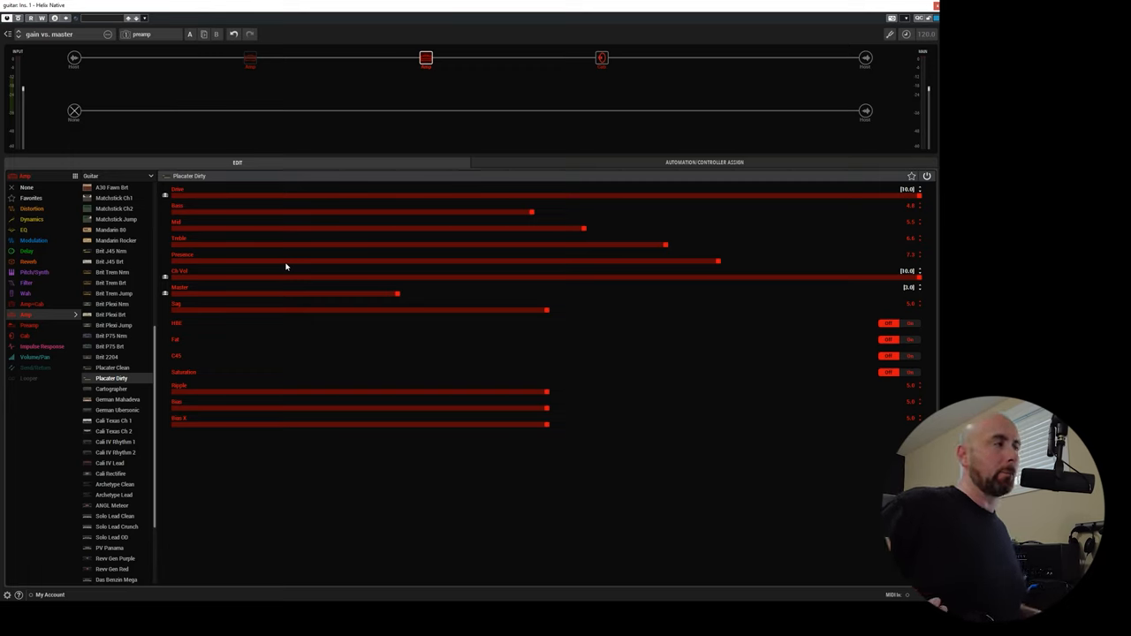
mouse_move(258, 223)
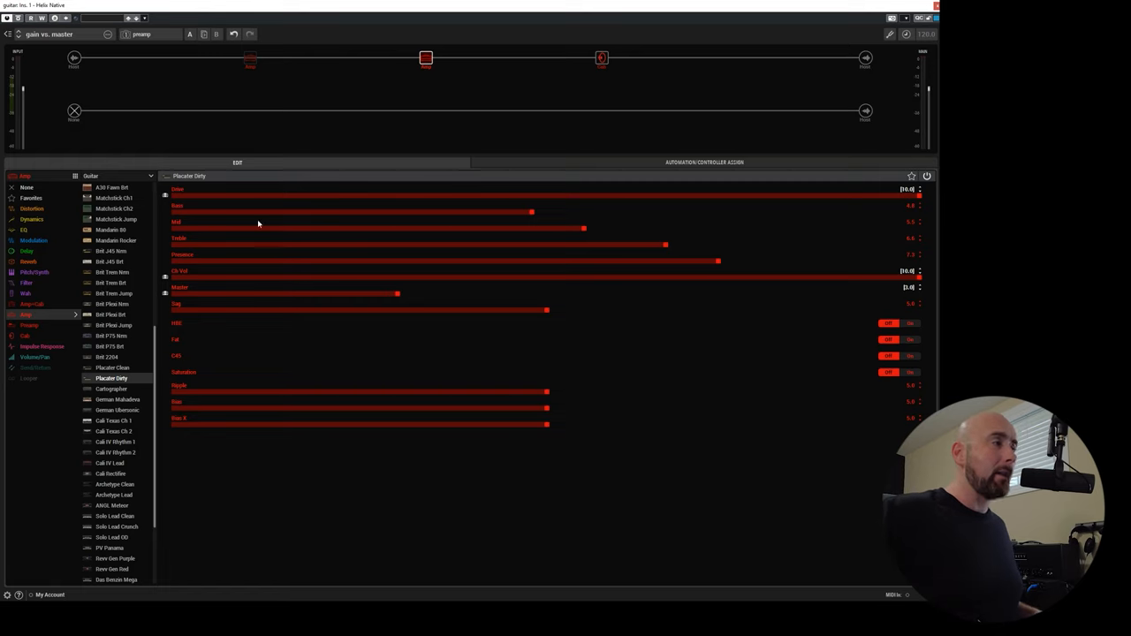
mouse_move(506, 191)
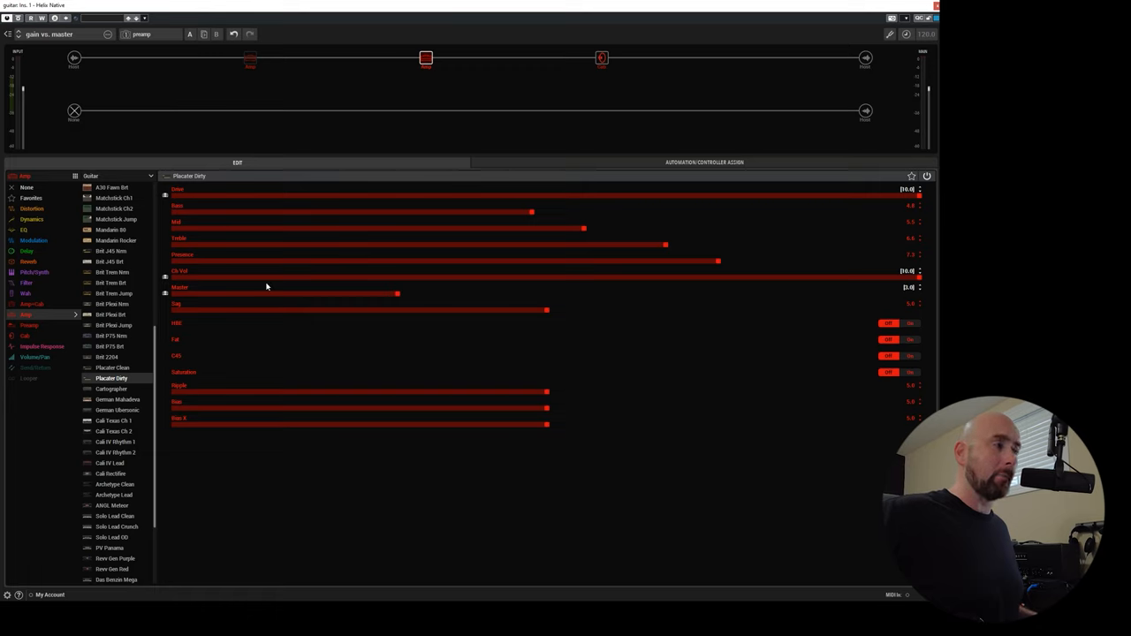
mouse_move(219, 295)
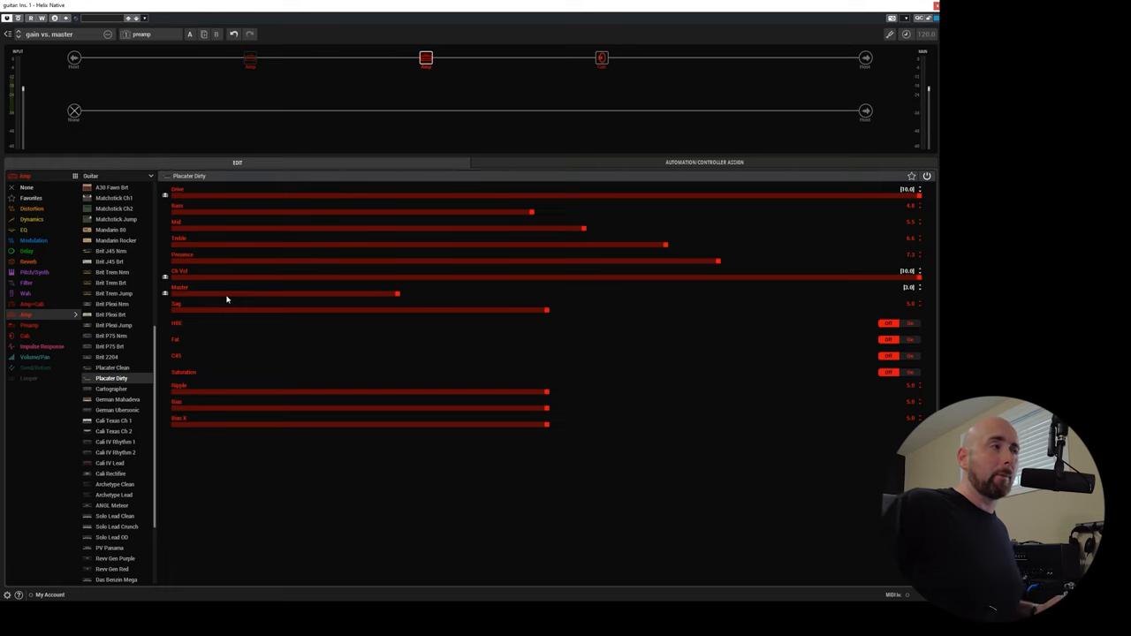
mouse_move(230, 297)
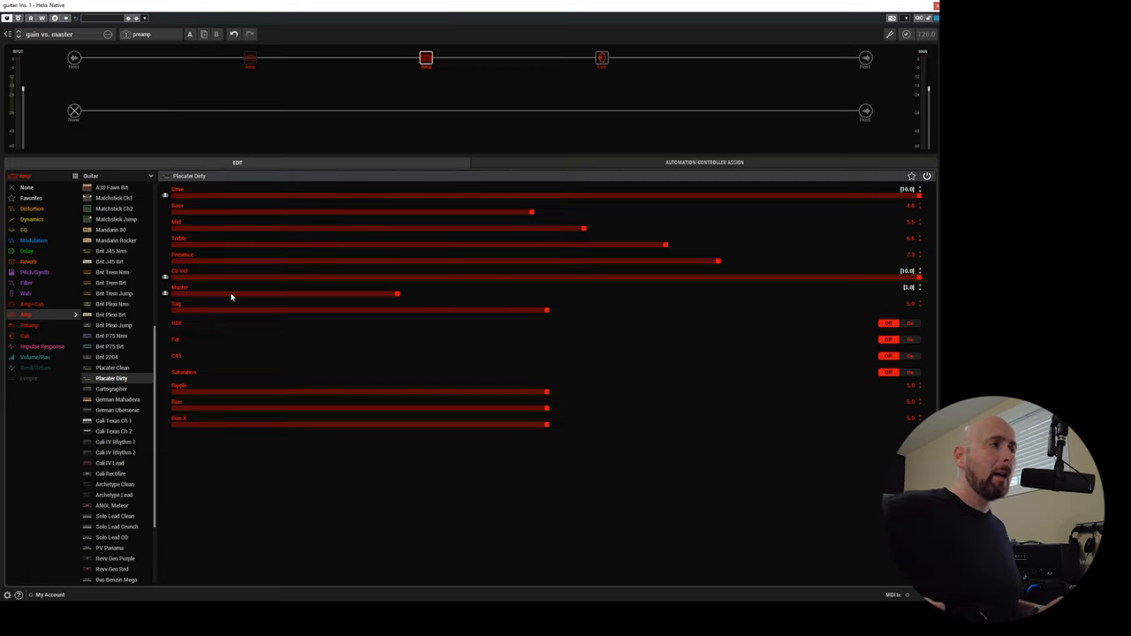
mouse_move(283, 205)
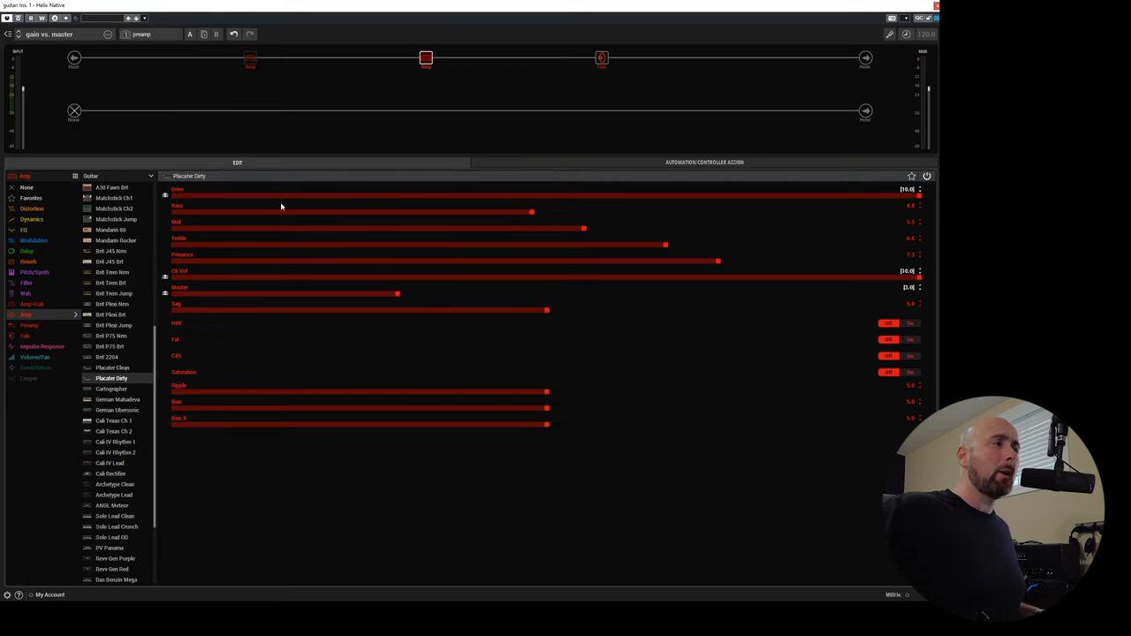
mouse_move(223, 201)
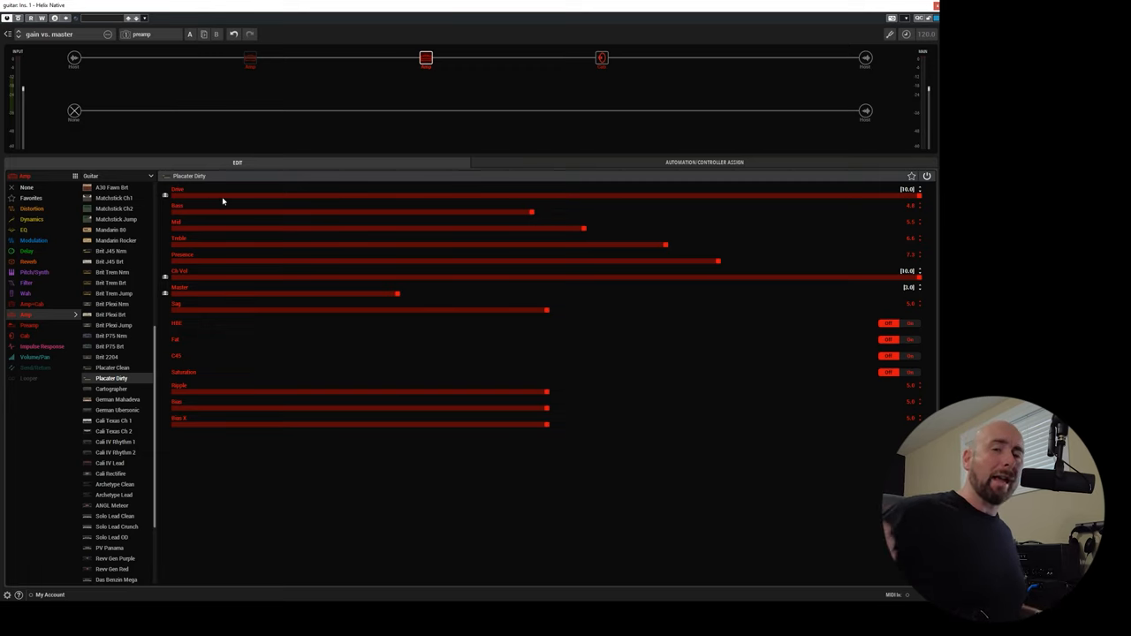
mouse_move(659, 182)
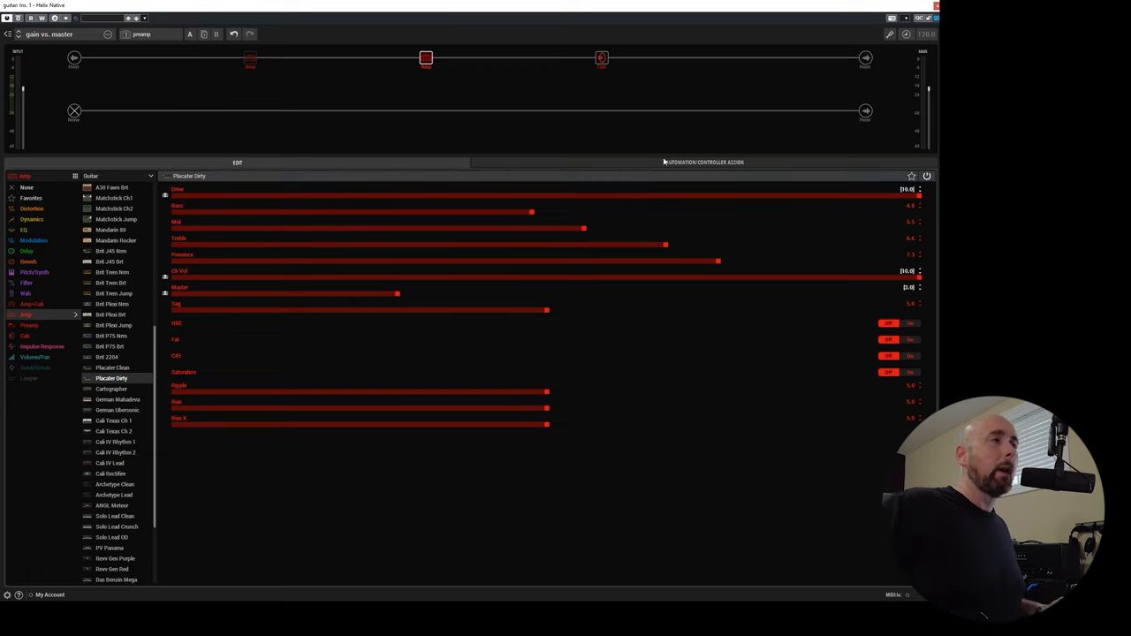
mouse_move(675, 205)
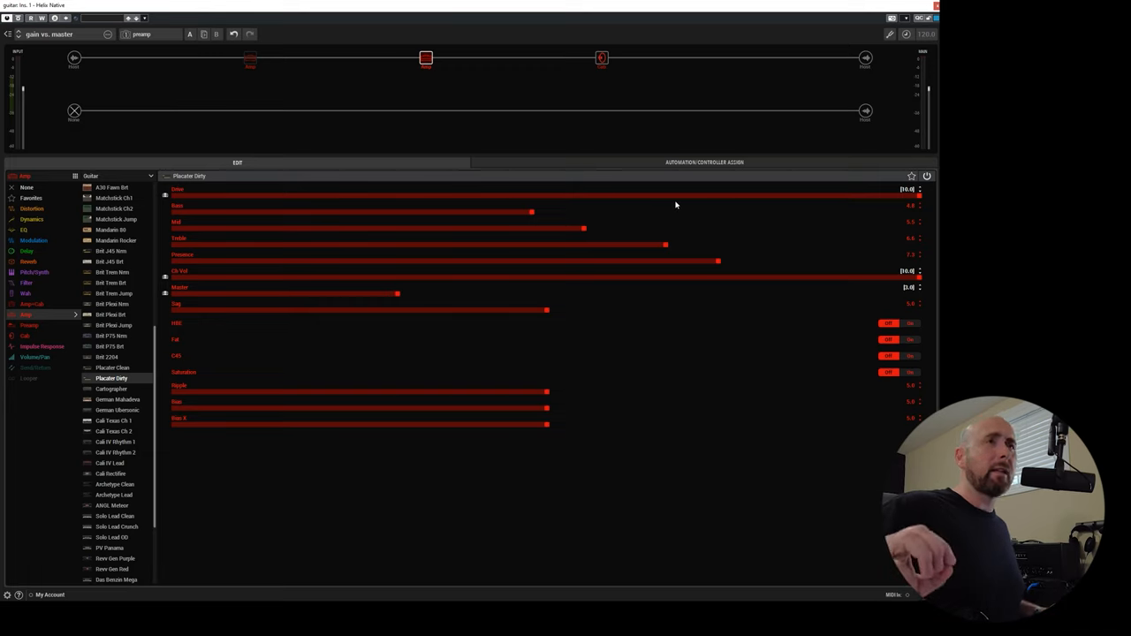
mouse_move(670, 206)
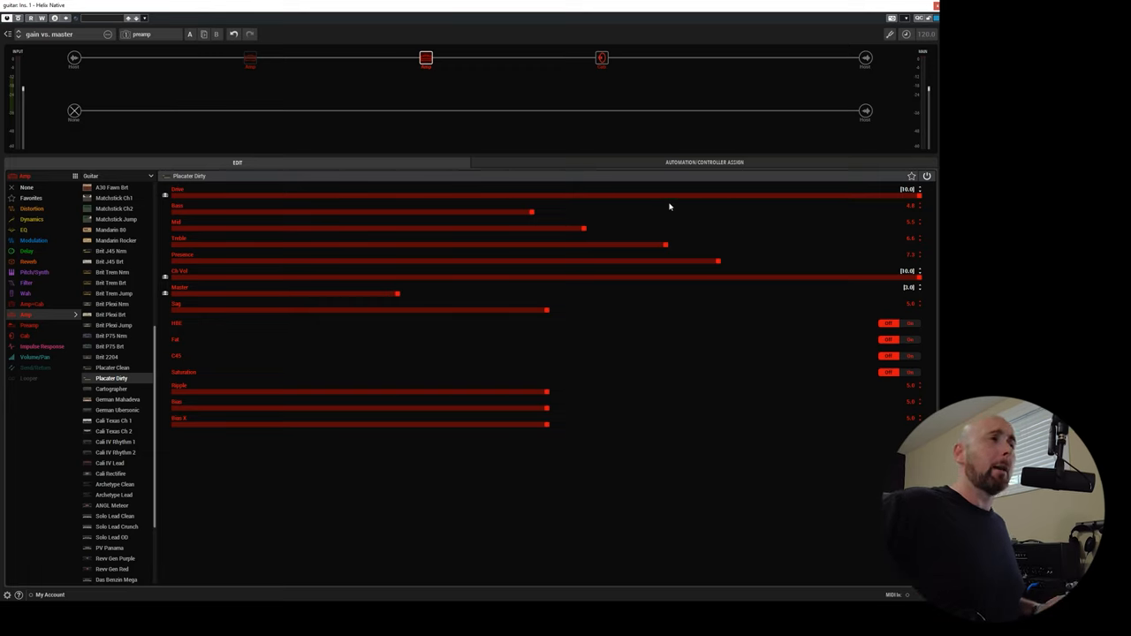
mouse_move(672, 201)
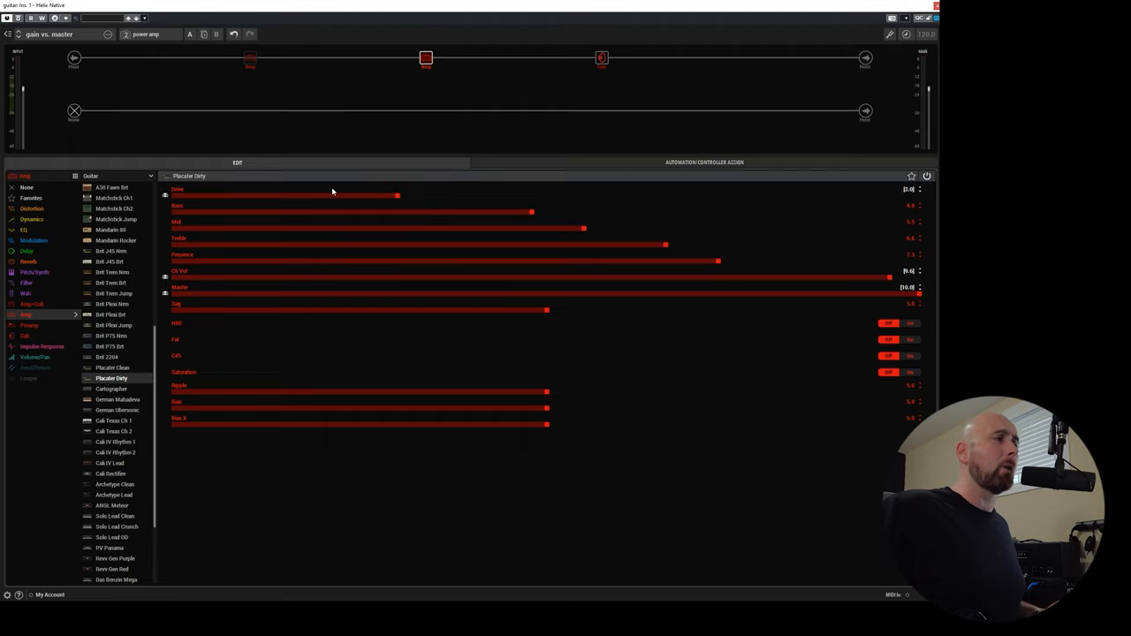
mouse_move(369, 200)
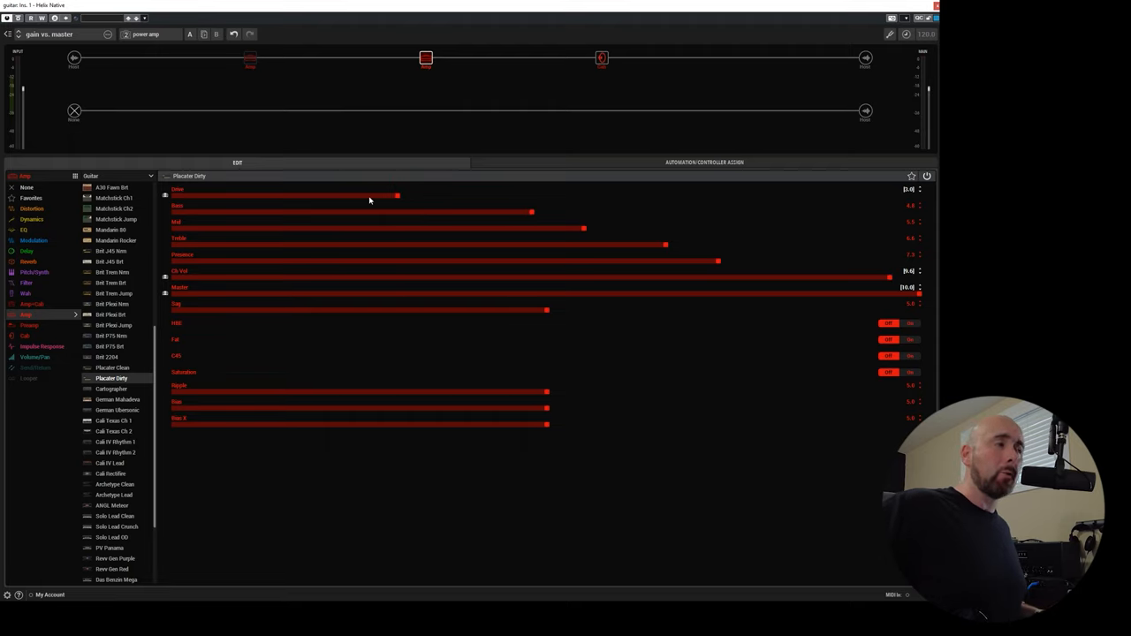
mouse_move(930, 312)
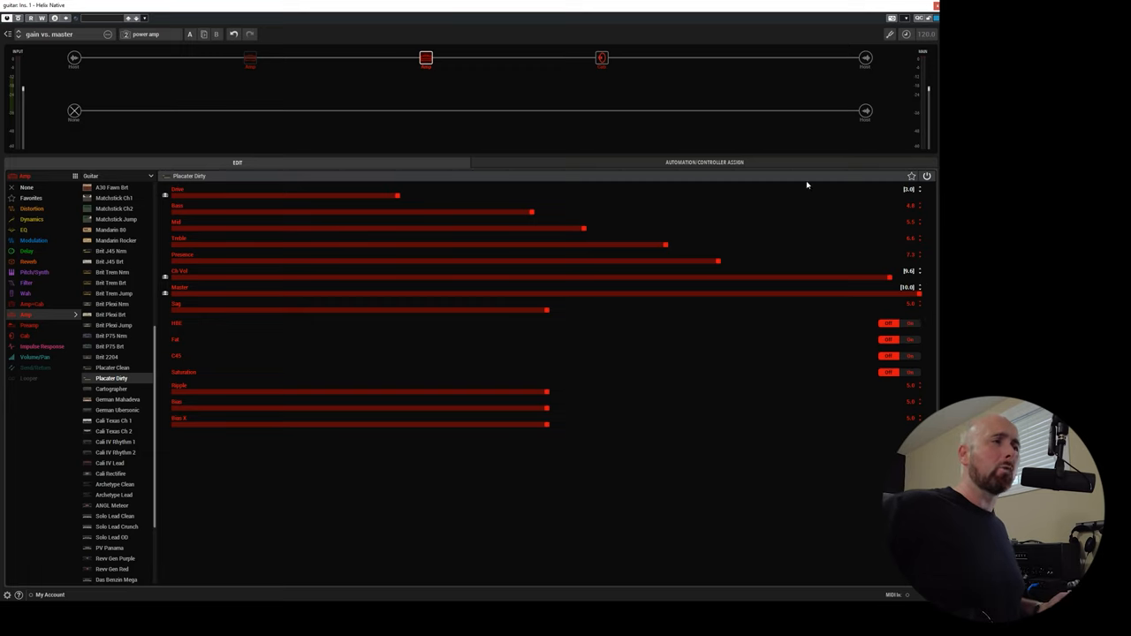
mouse_move(552, 205)
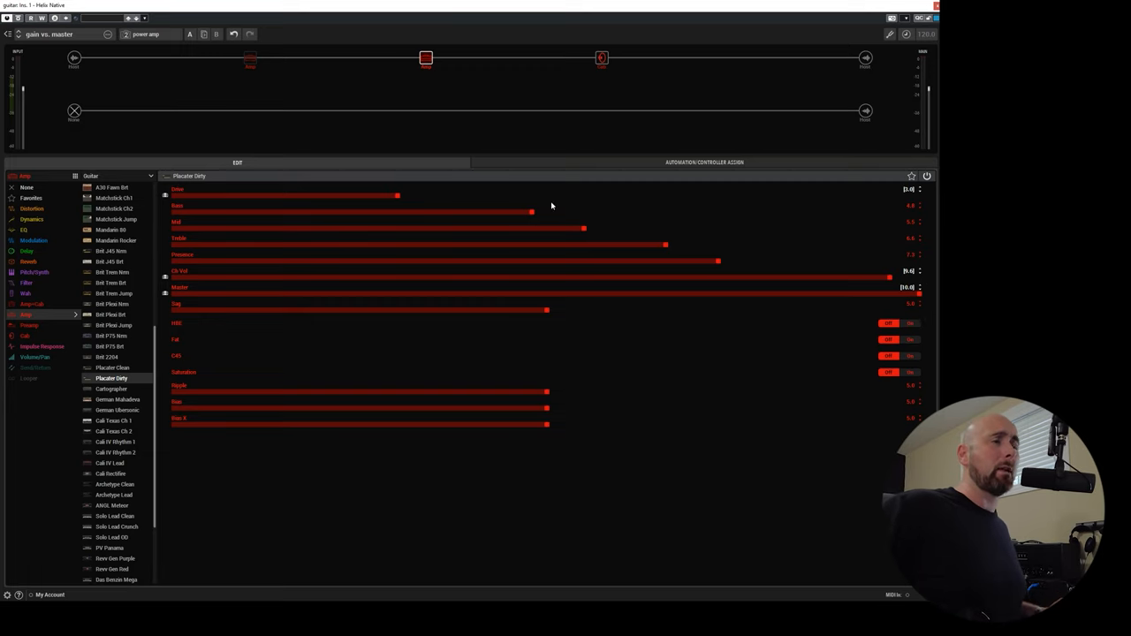
mouse_move(820, 254)
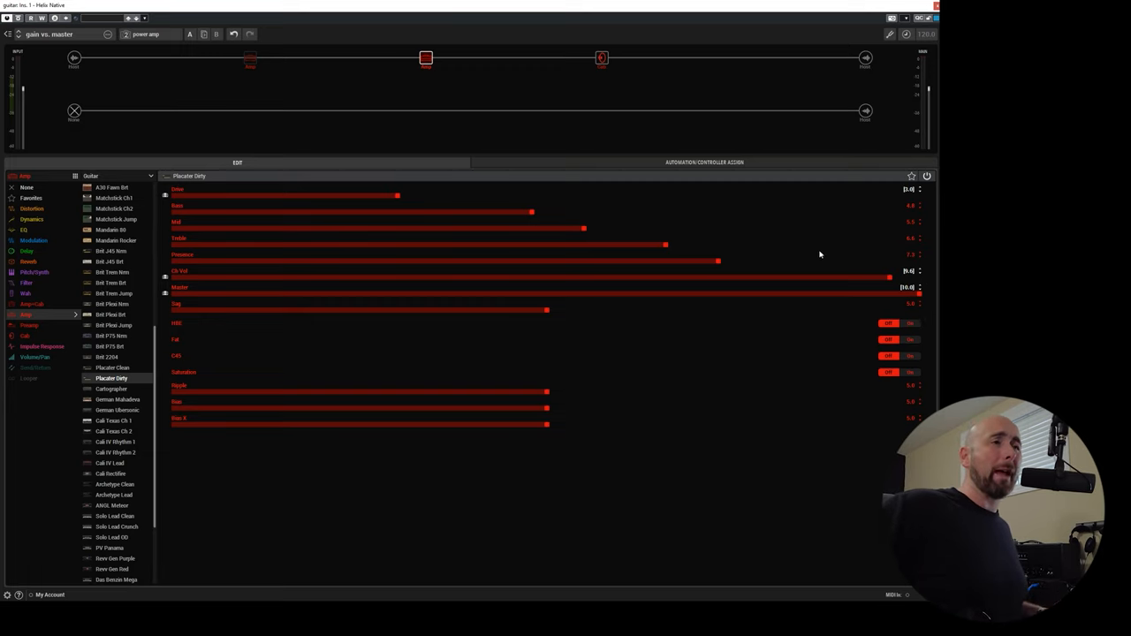
mouse_move(539, 302)
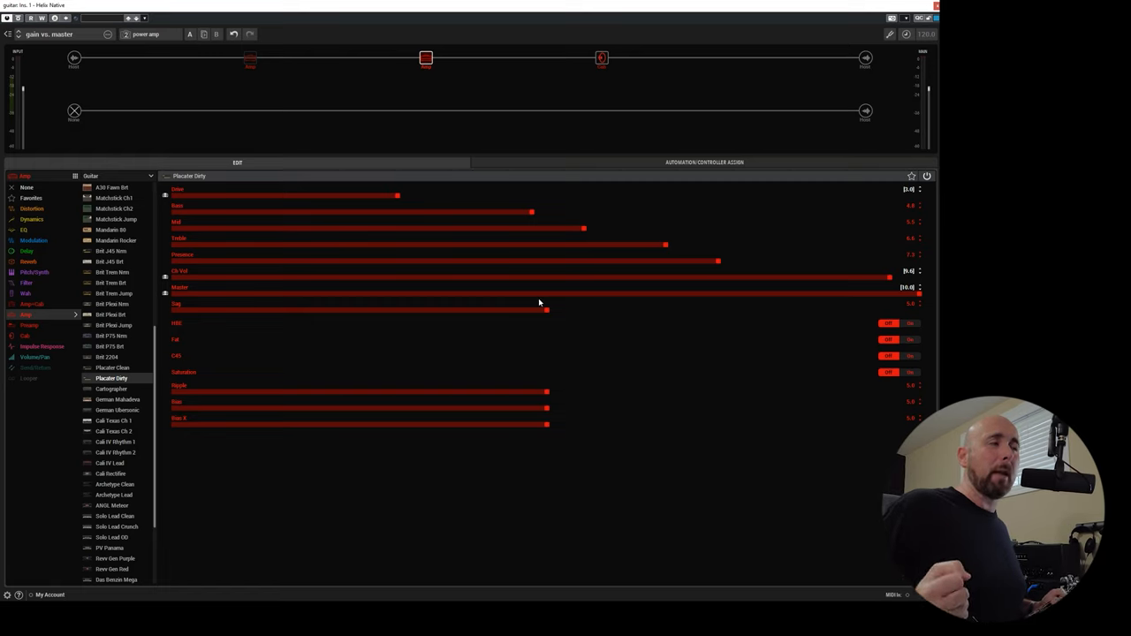
mouse_move(350, 202)
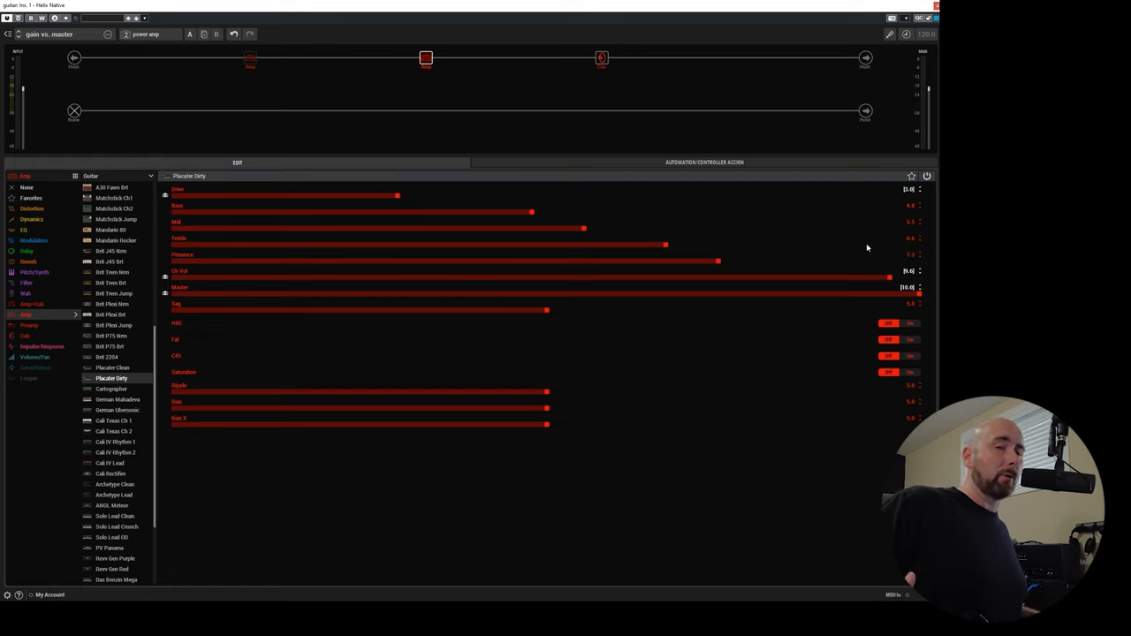
Recall the drive-heavy Placater Dirty snapshot with drive maxed and master low
click(148, 37)
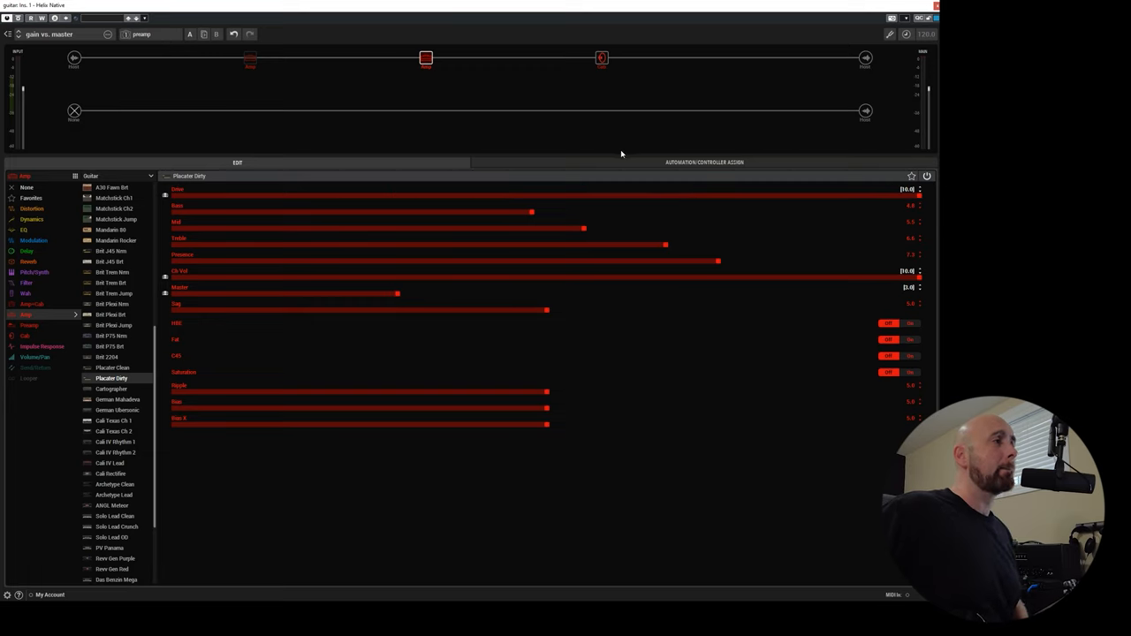
mouse_move(334, 300)
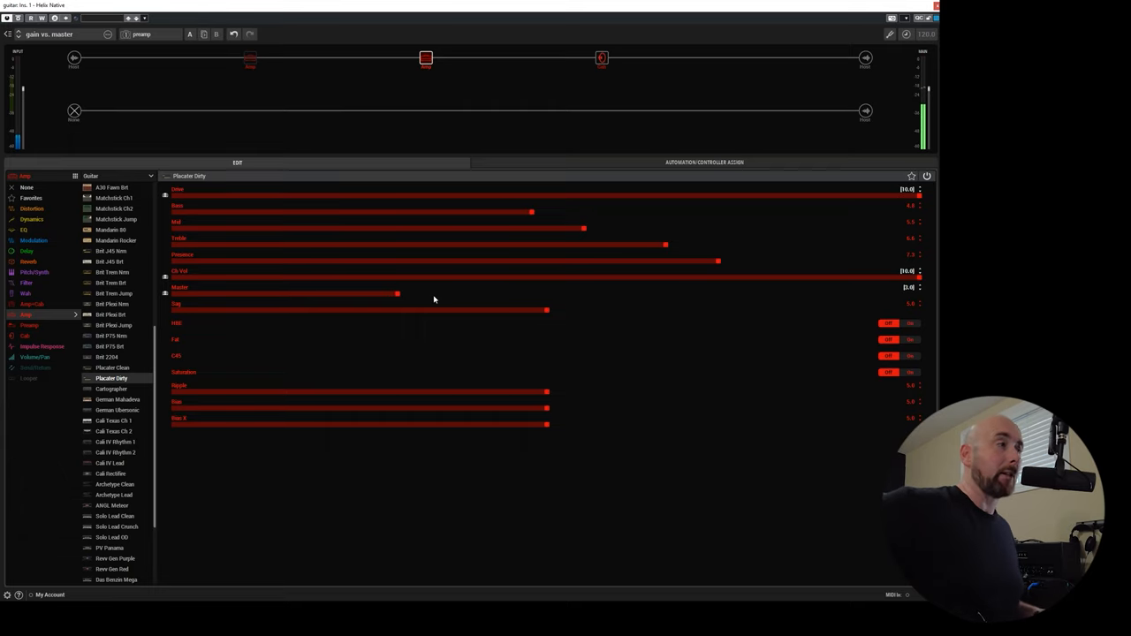
Recall the master-heavy Placater Dirty snapshot with drive low and master near maximum
click(148, 38)
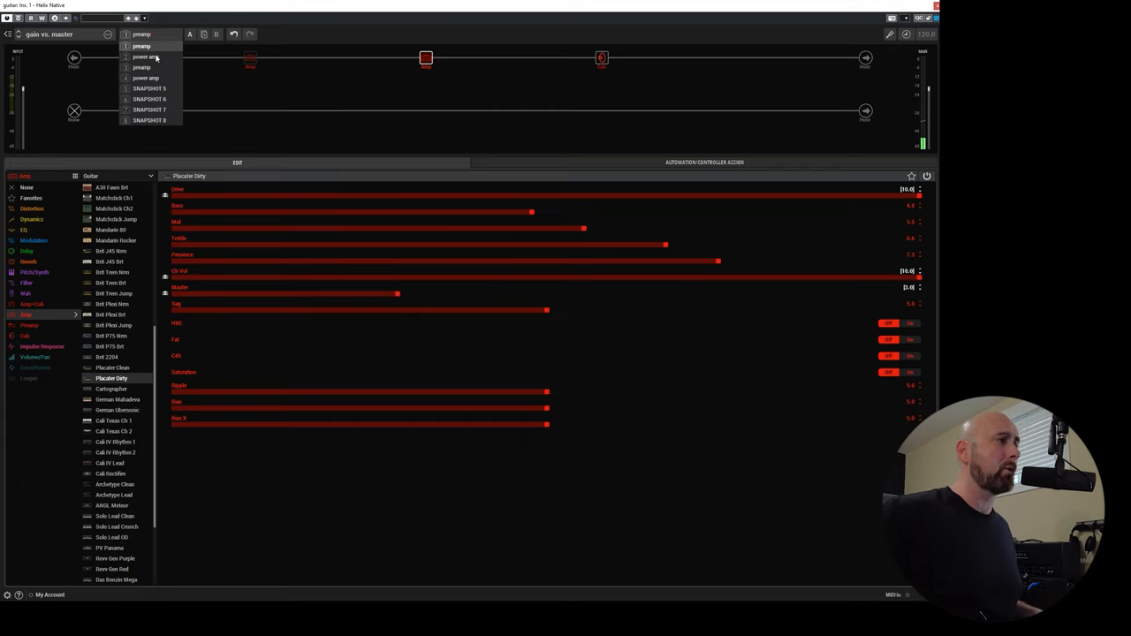
click(143, 55)
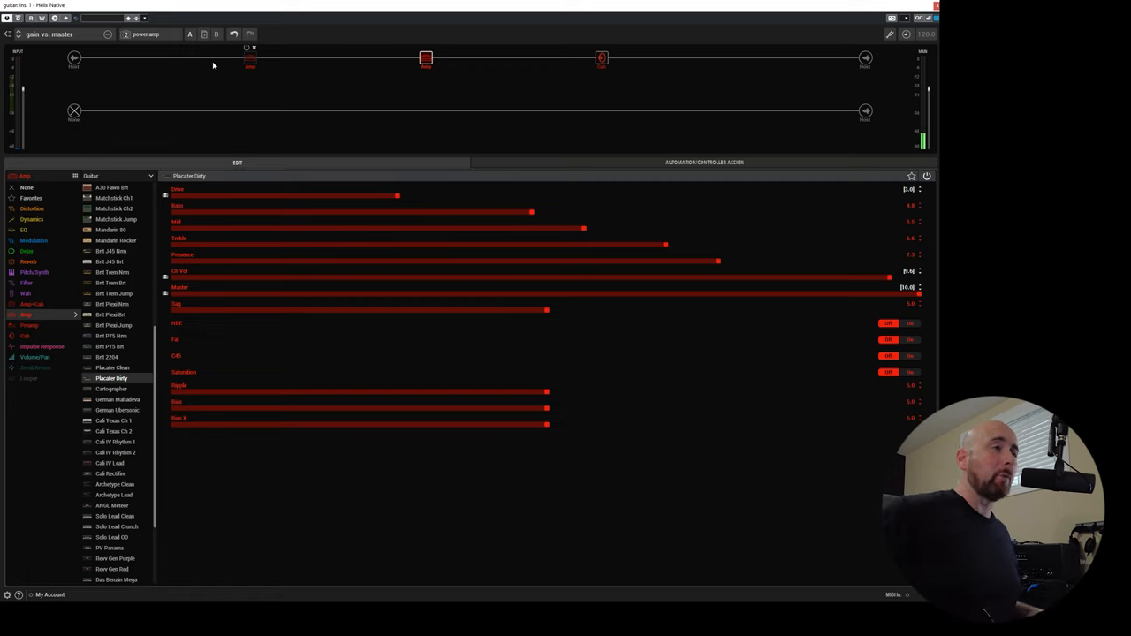
mouse_move(583, 281)
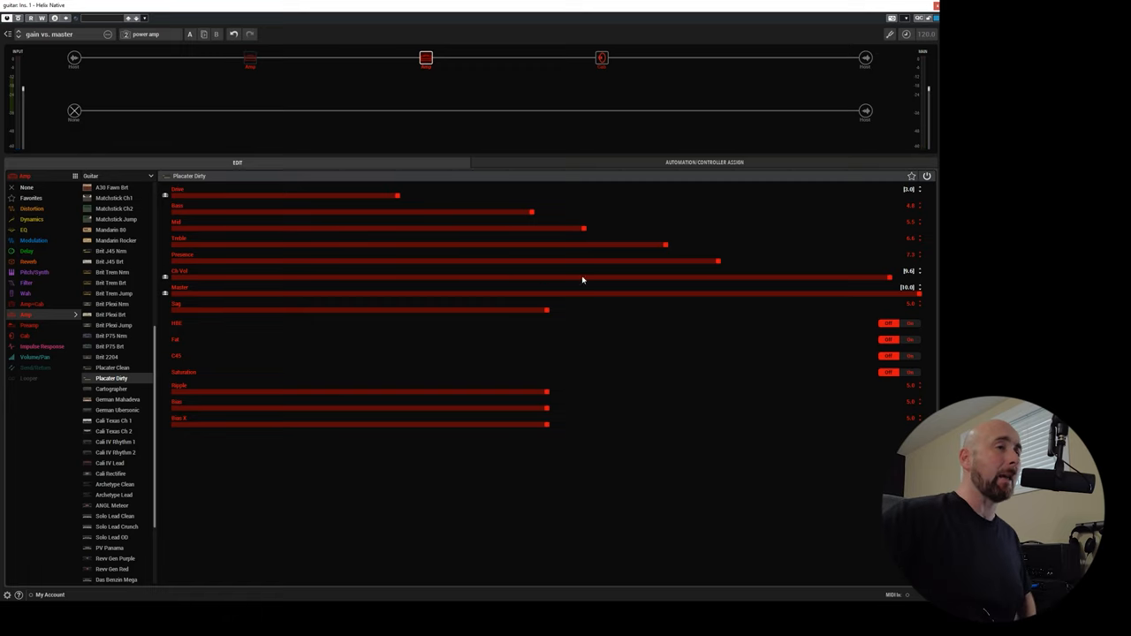
mouse_move(864, 305)
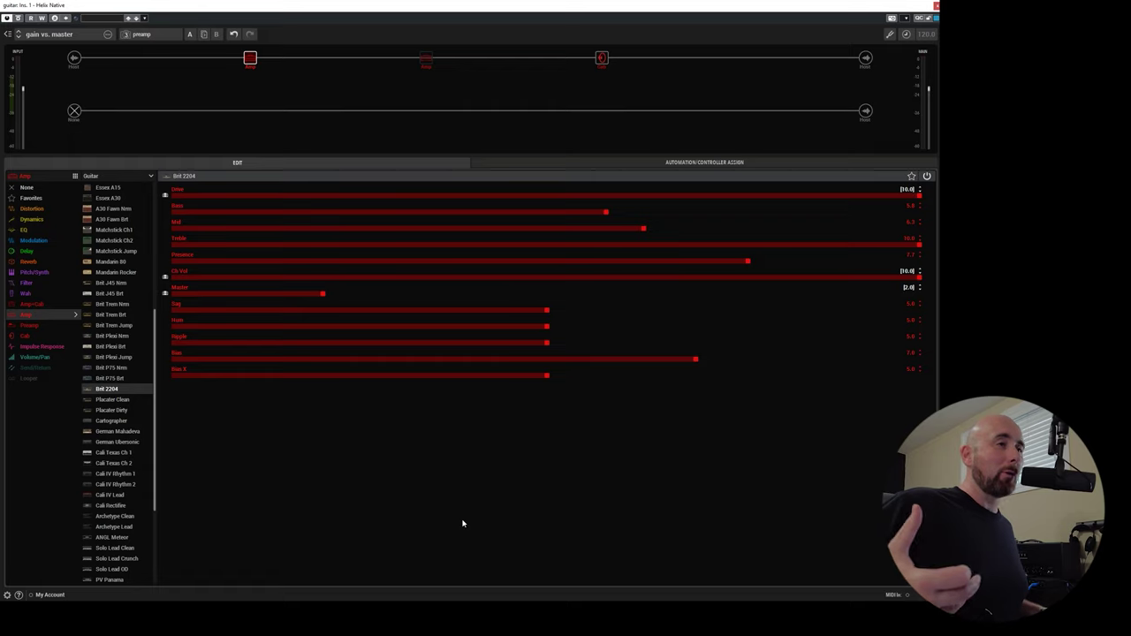
mouse_move(186, 191)
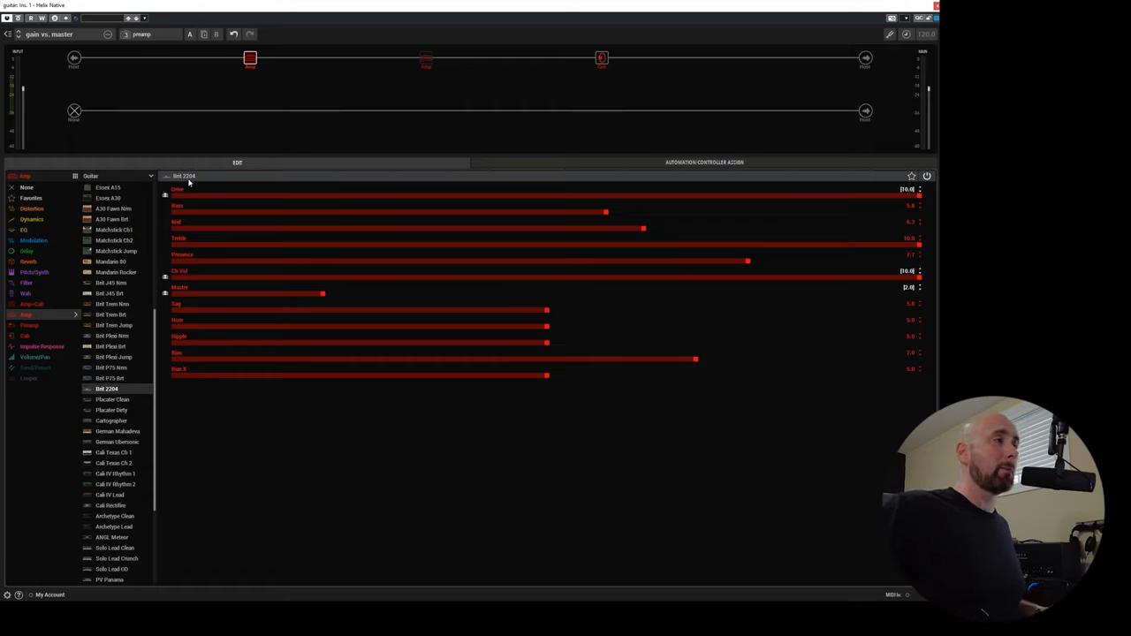
mouse_move(275, 141)
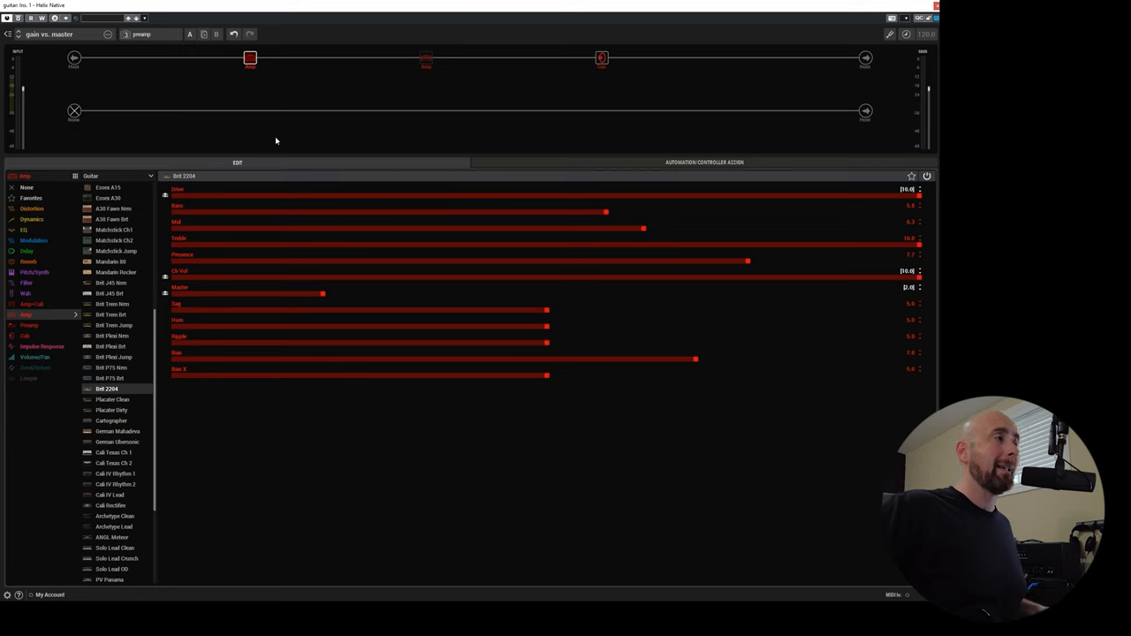